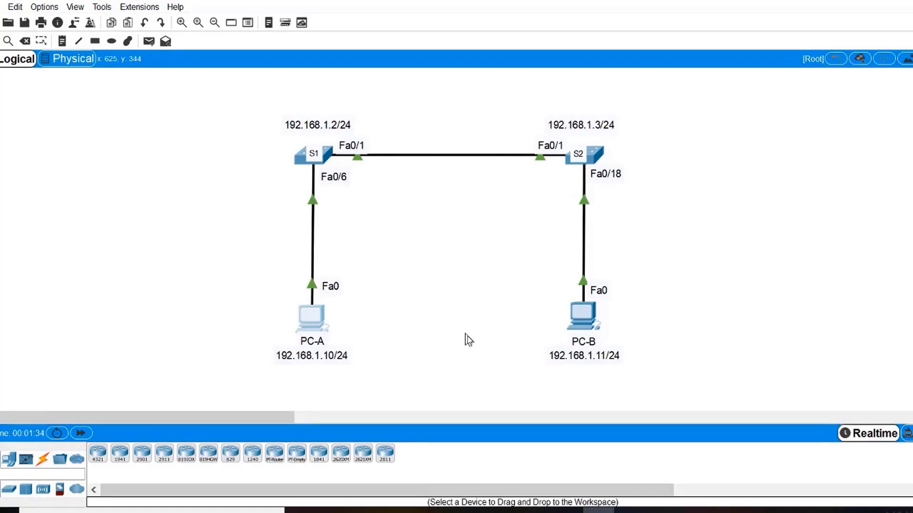
{"action": "mouse_move", "coordinate": [315, 320]}
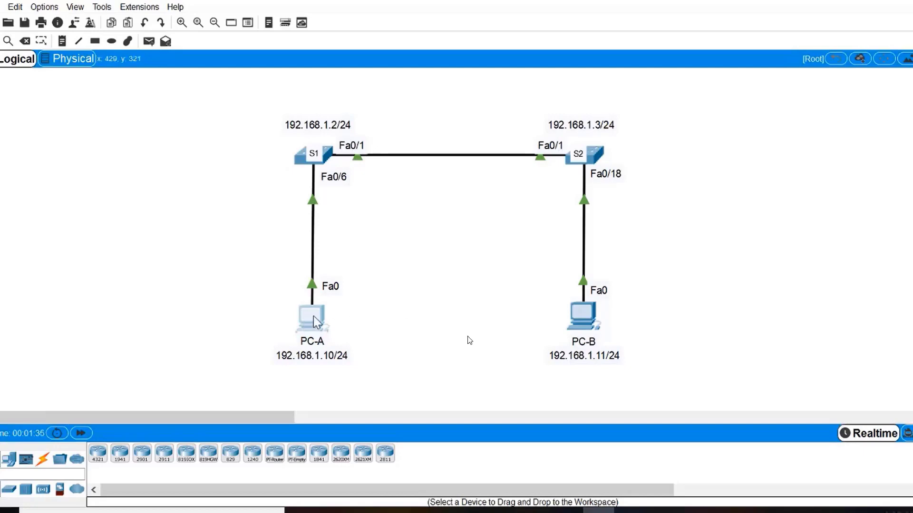
Open PC-A's Desktop Command Prompt and widen its window.
{"action": "double_click", "coordinate": [312, 317]}
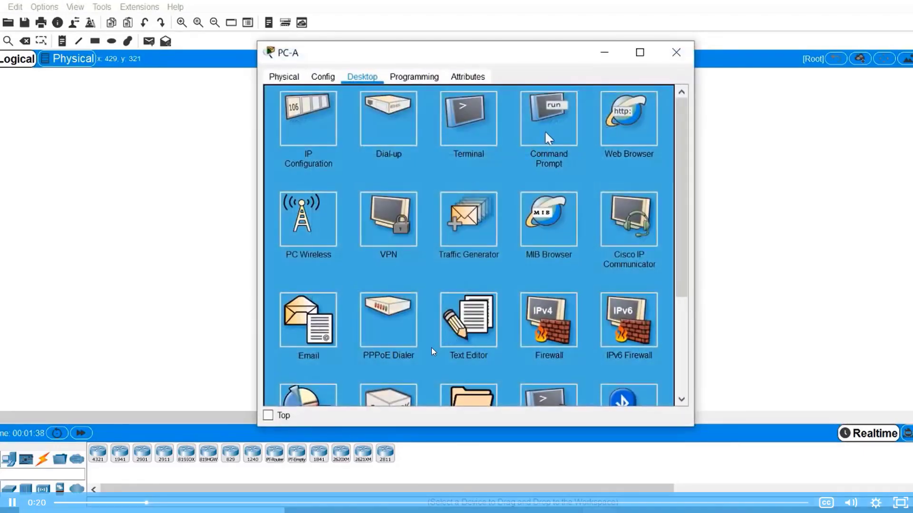
{"action": "left_click", "coordinate": [547, 116]}
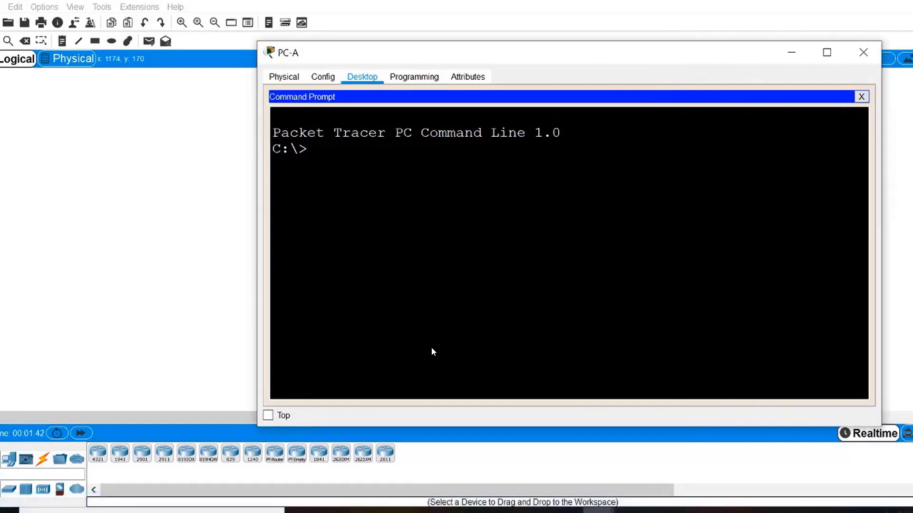
{"action": "left_click_drag", "start_coordinate": [286, 52], "coordinate": [111, 52]}
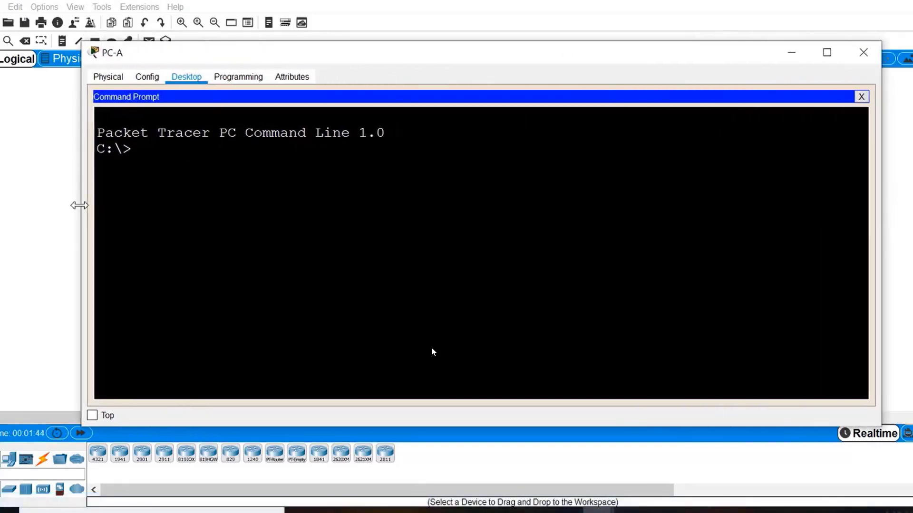
Ping S1 at 192.168.1.2, getting 4 of 4 replies with 0% loss.
{"action": "type", "text": "ping"}
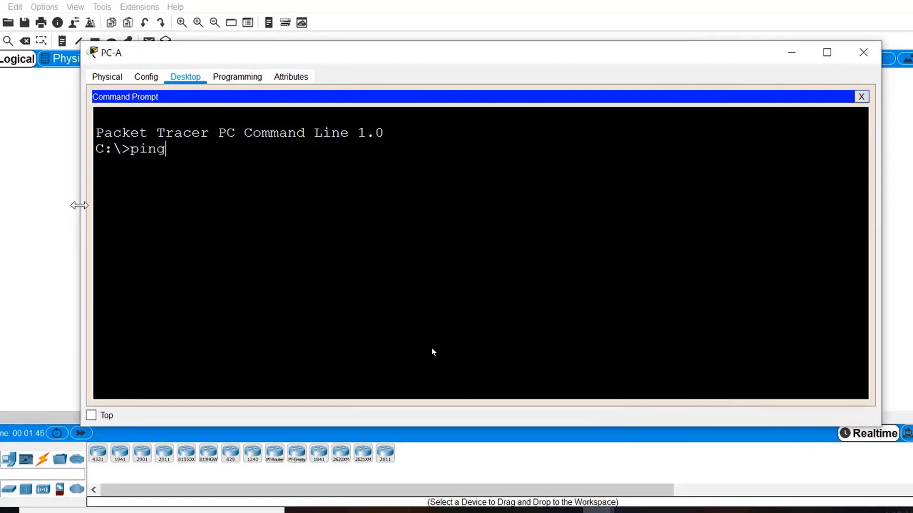
{"action": "type", "text": "192."}
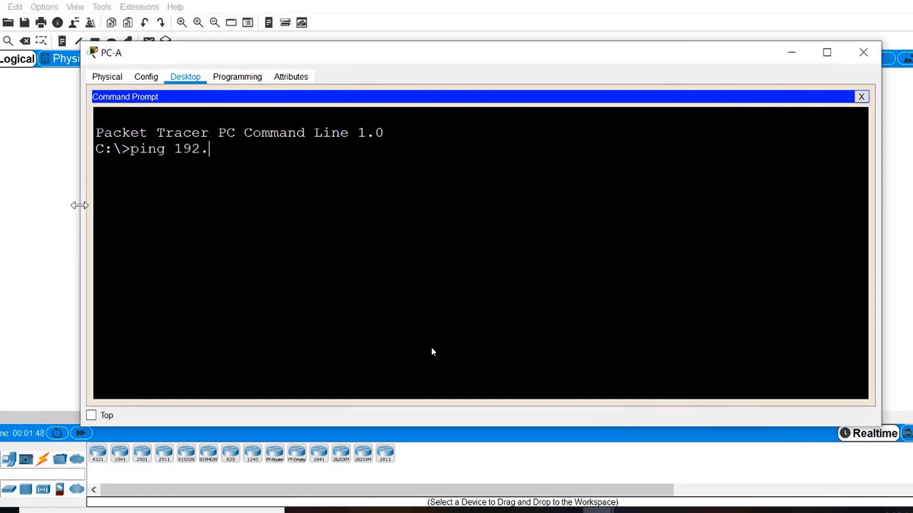
{"action": "type", "text": "168.1."}
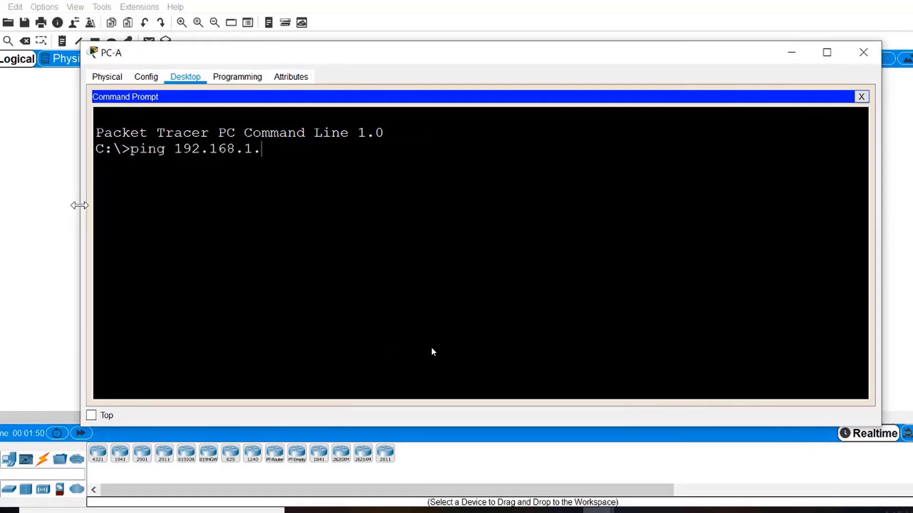
{"action": "key", "text": "Return"}
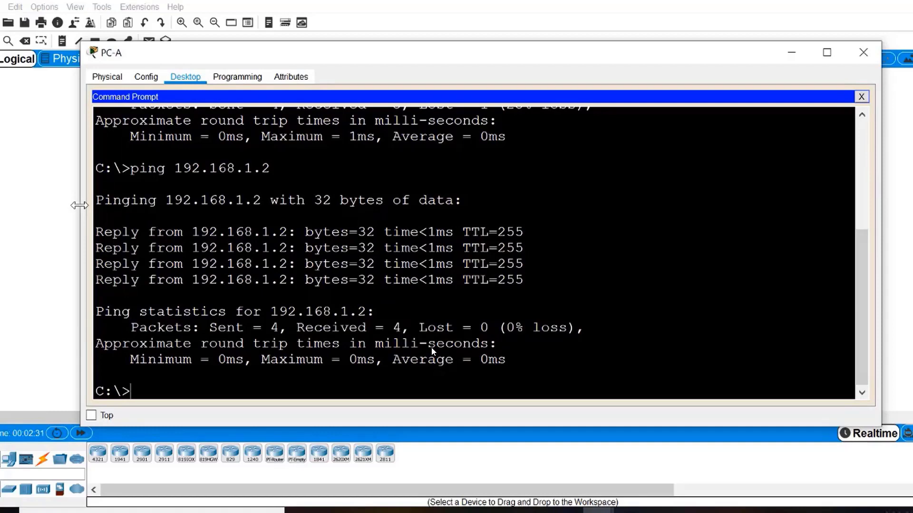
Ping S2 at 192.168.1.3 twice from PC-A; the repeat returns 4 of 4 replies.
{"action": "type", "text": "ping"}
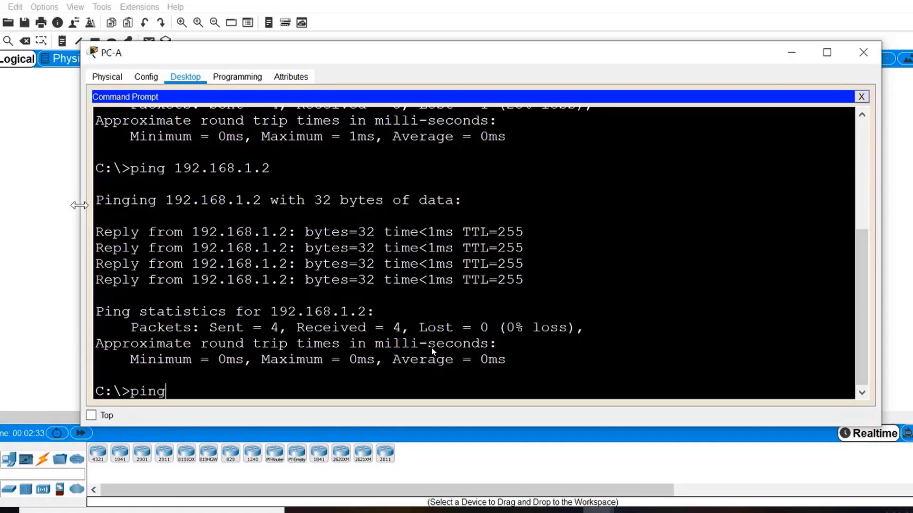
{"action": "type", "text": "192"}
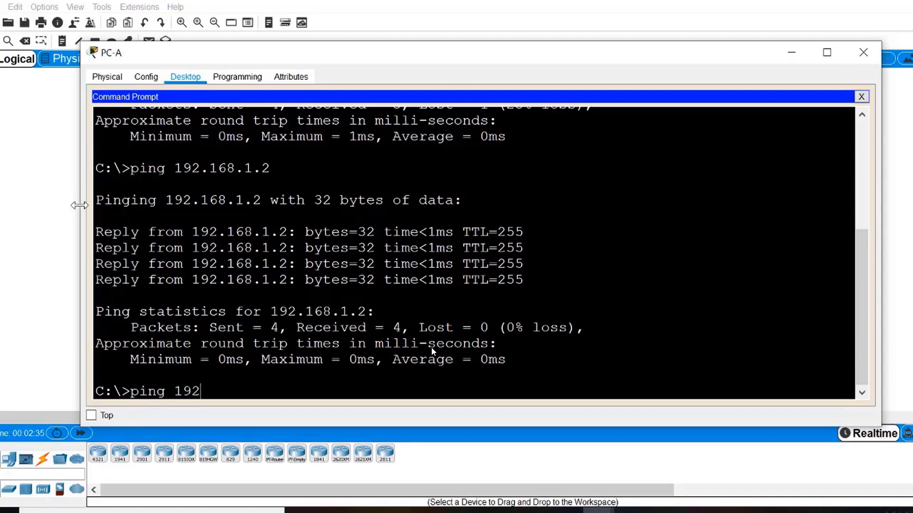
{"action": "type", "text": ".168."}
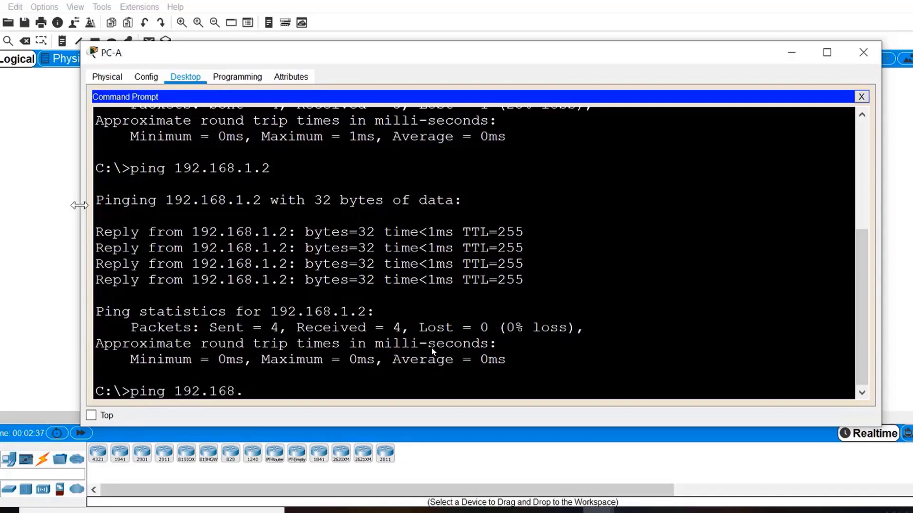
{"action": "key", "text": "Return"}
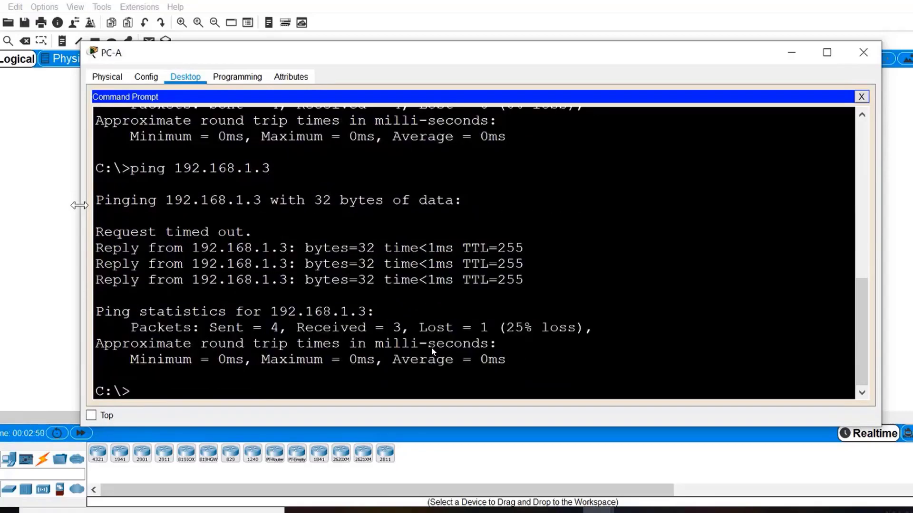
{"action": "type", "text": "ping 192.168.1.3"}
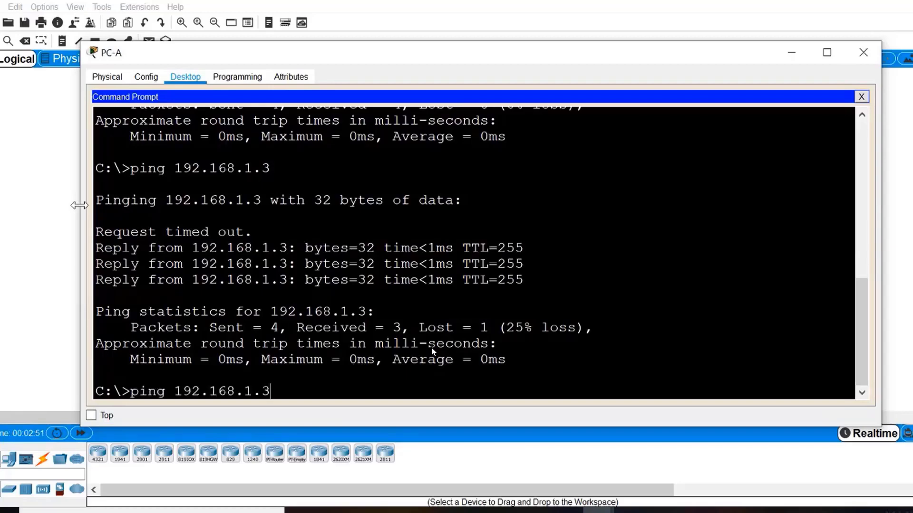
{"action": "key", "text": "Return"}
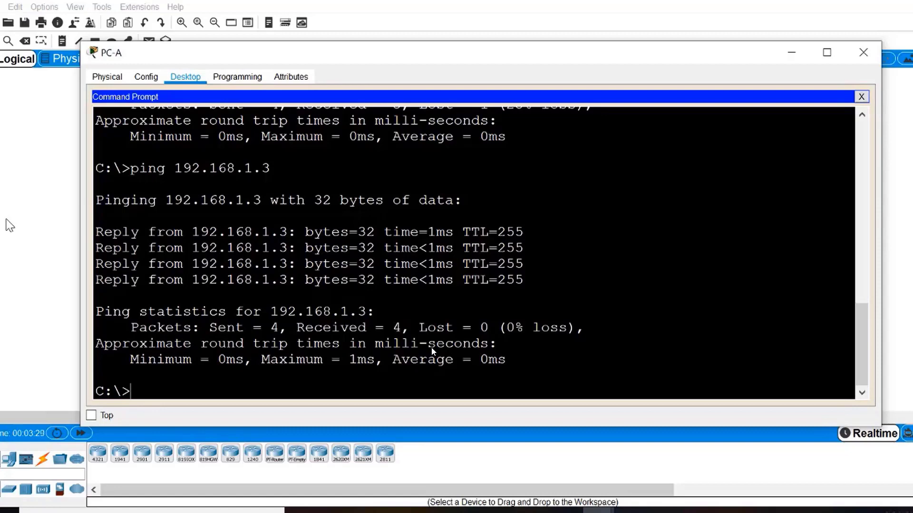
Run ping 192.168.1.11 from PC-A, receiving 4 of 4 replies with 0% loss.
{"action": "type", "text": "ping"}
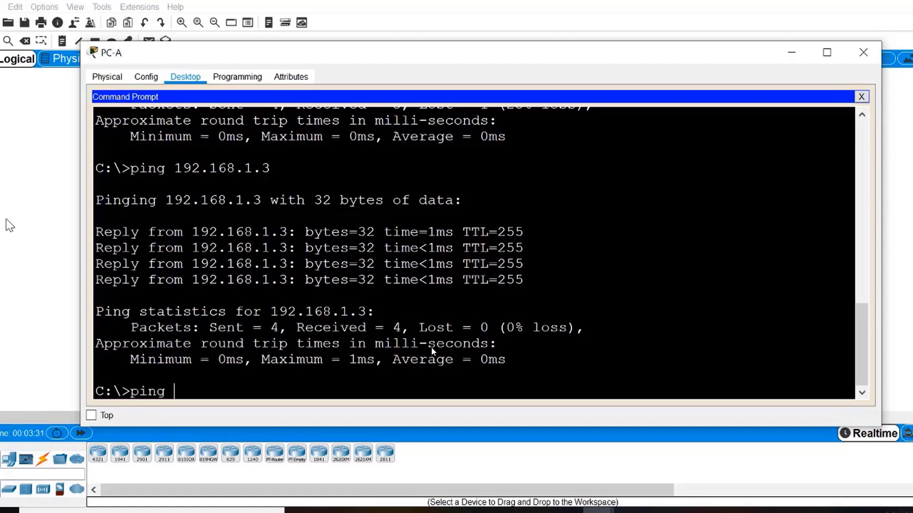
{"action": "type", "text": "192.1"}
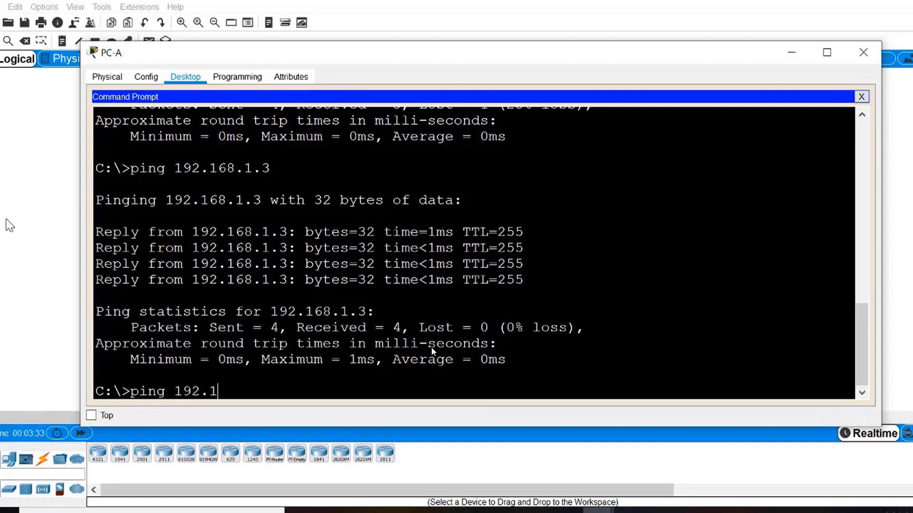
{"action": "type", "text": "68.1.1"}
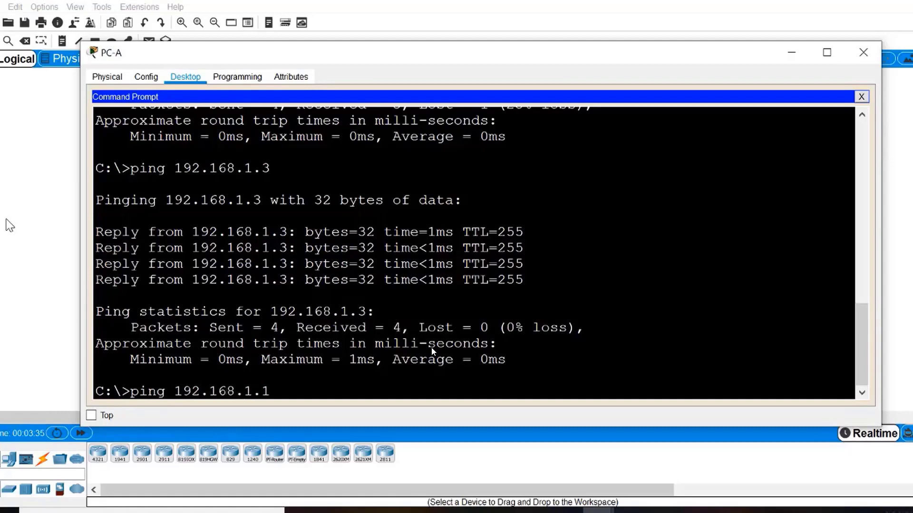
{"action": "type", "text": "1"}
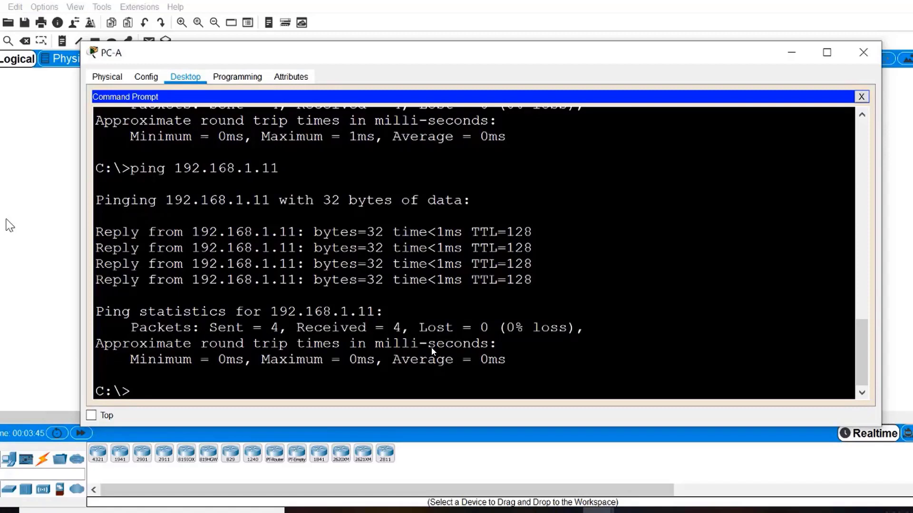
{"action": "mouse_move", "coordinate": [31, 145]}
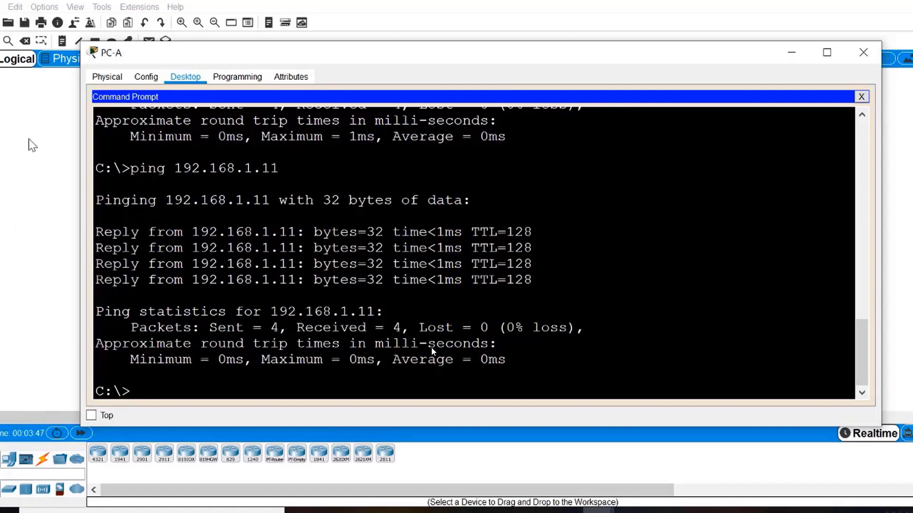
Close PC-A, then ping PC-A at 192.168.1.10 from PC-B's Command Prompt.
{"action": "left_click", "coordinate": [862, 96]}
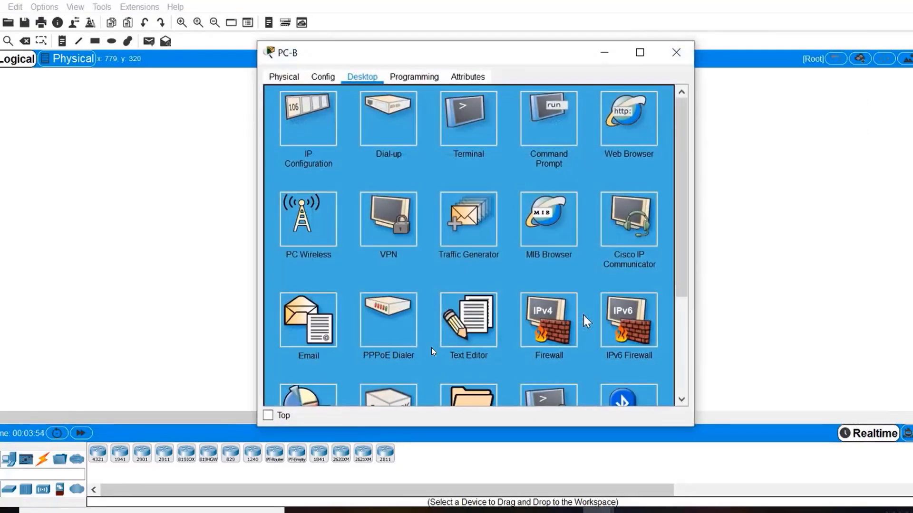
{"action": "left_click", "coordinate": [547, 117]}
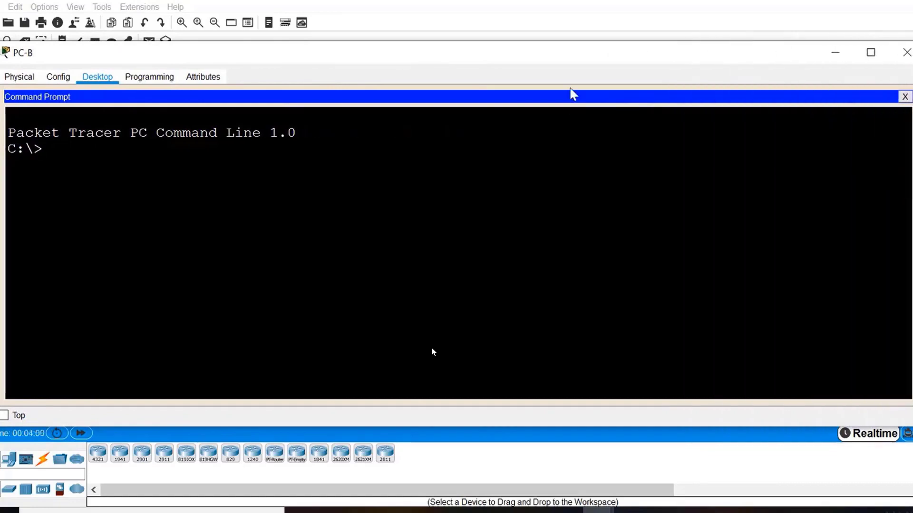
{"action": "type", "text": "ping"}
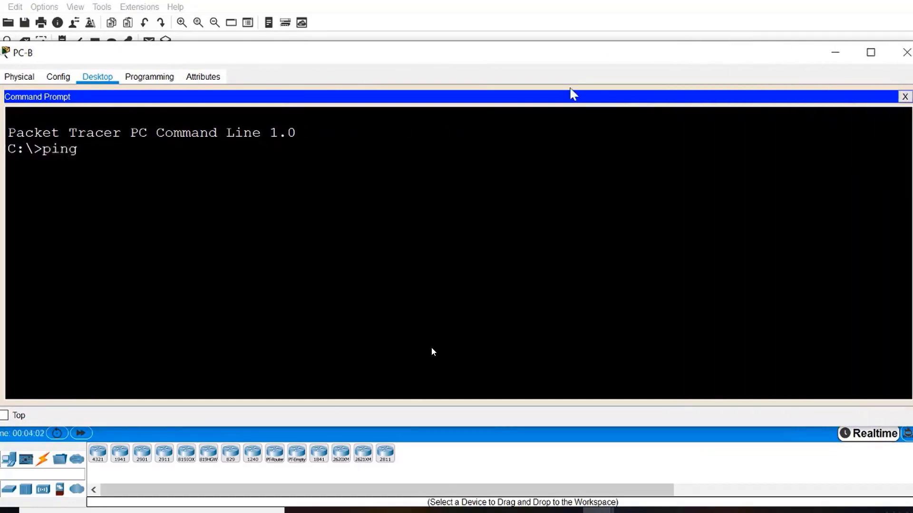
{"action": "type", "text": "192."}
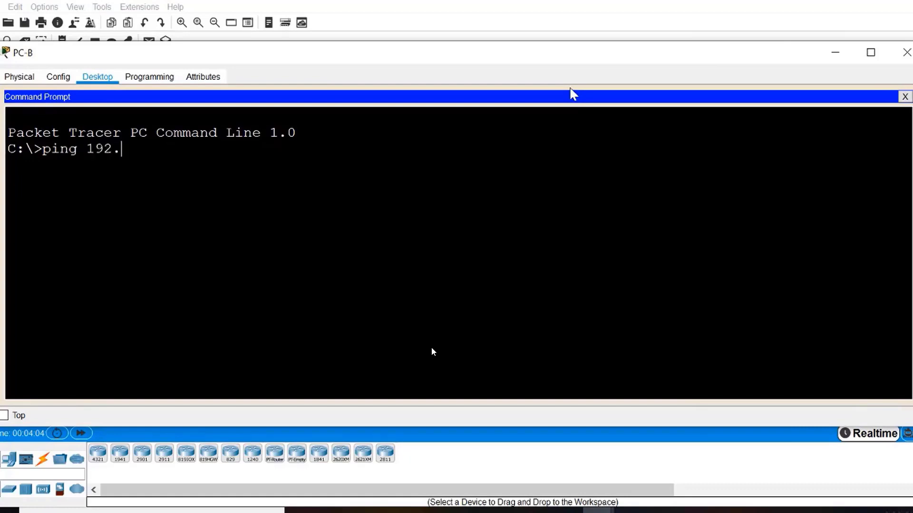
{"action": "type", "text": "168."}
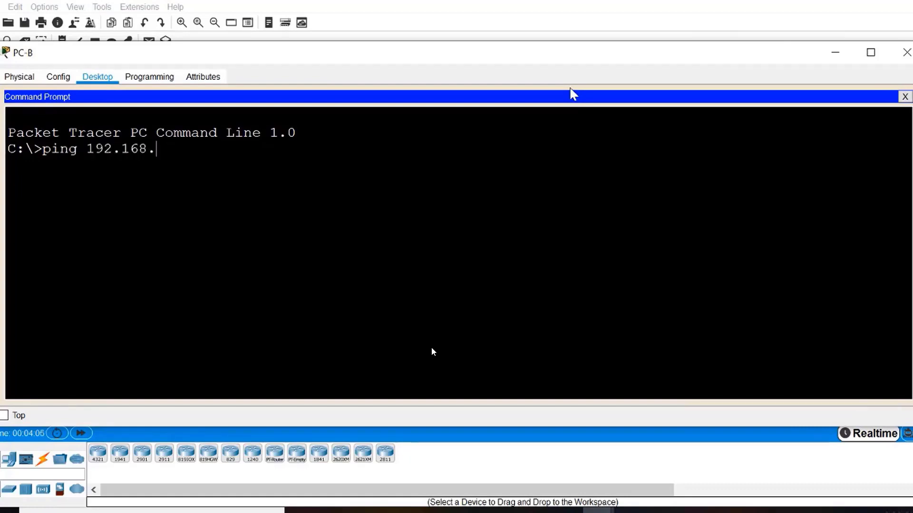
{"action": "key", "text": "Return"}
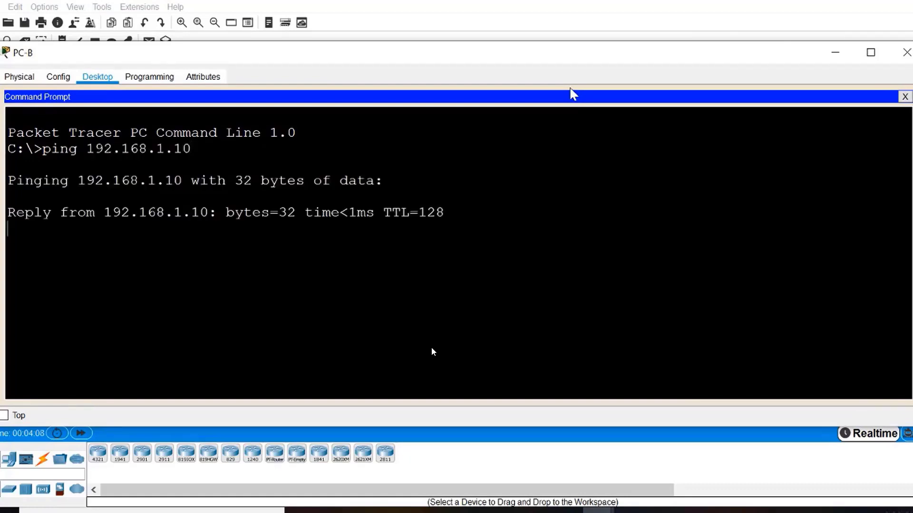